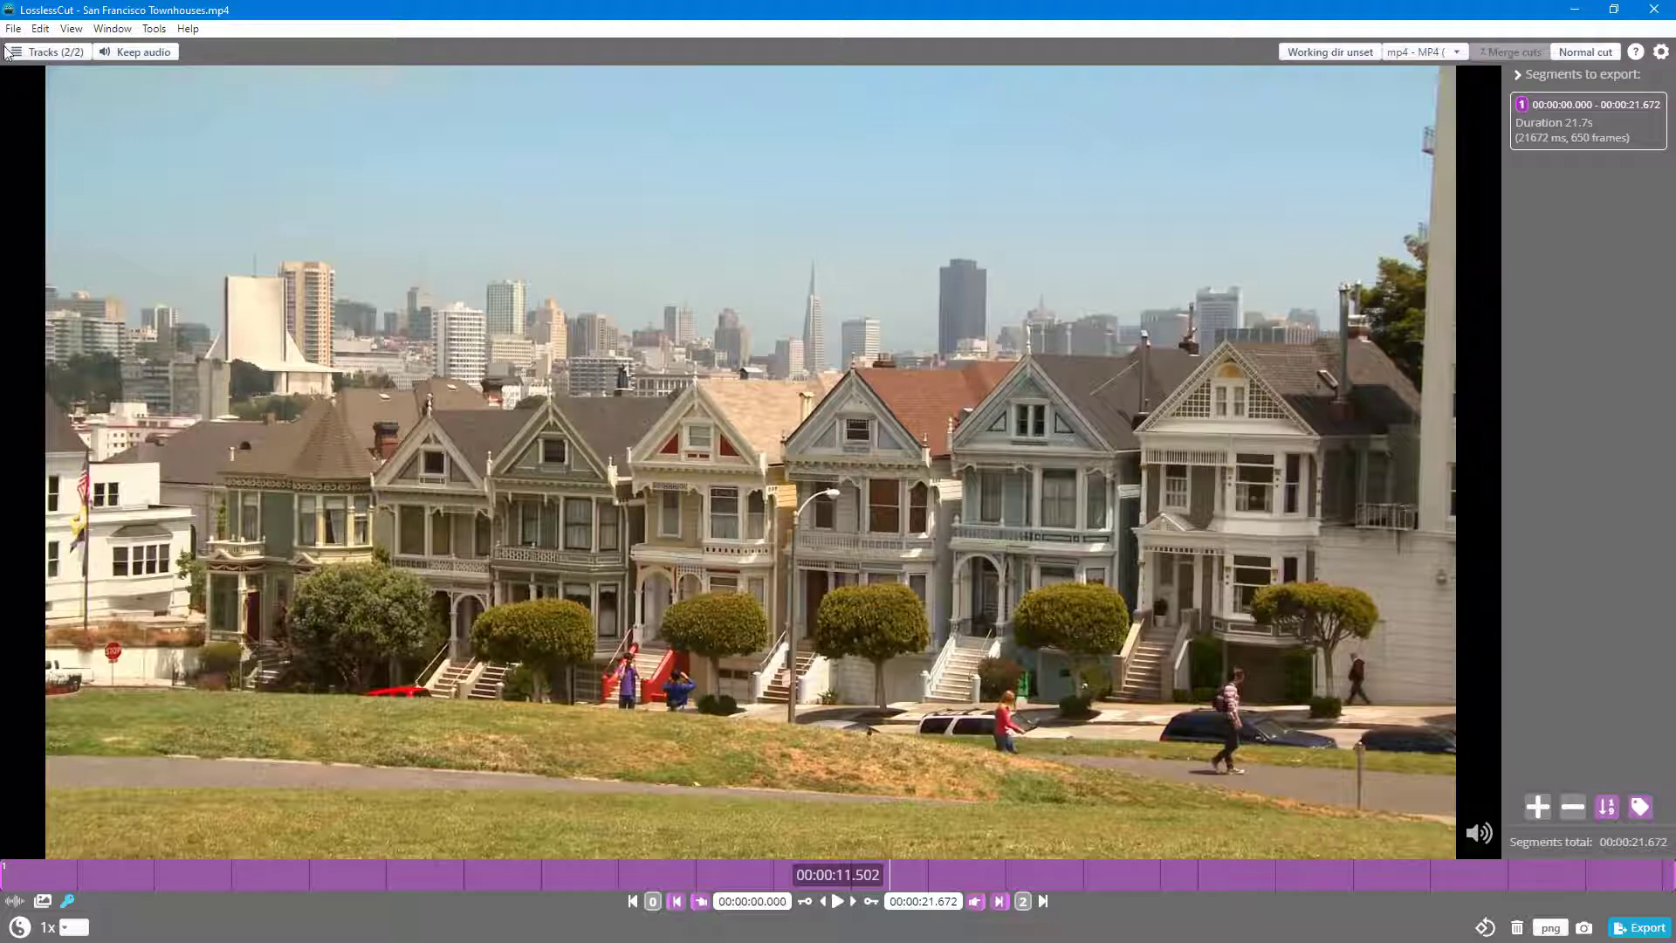
Step: Extract every stream of San Francisco Townhouses.mp4 via File > Extract all streams
click(14, 29)
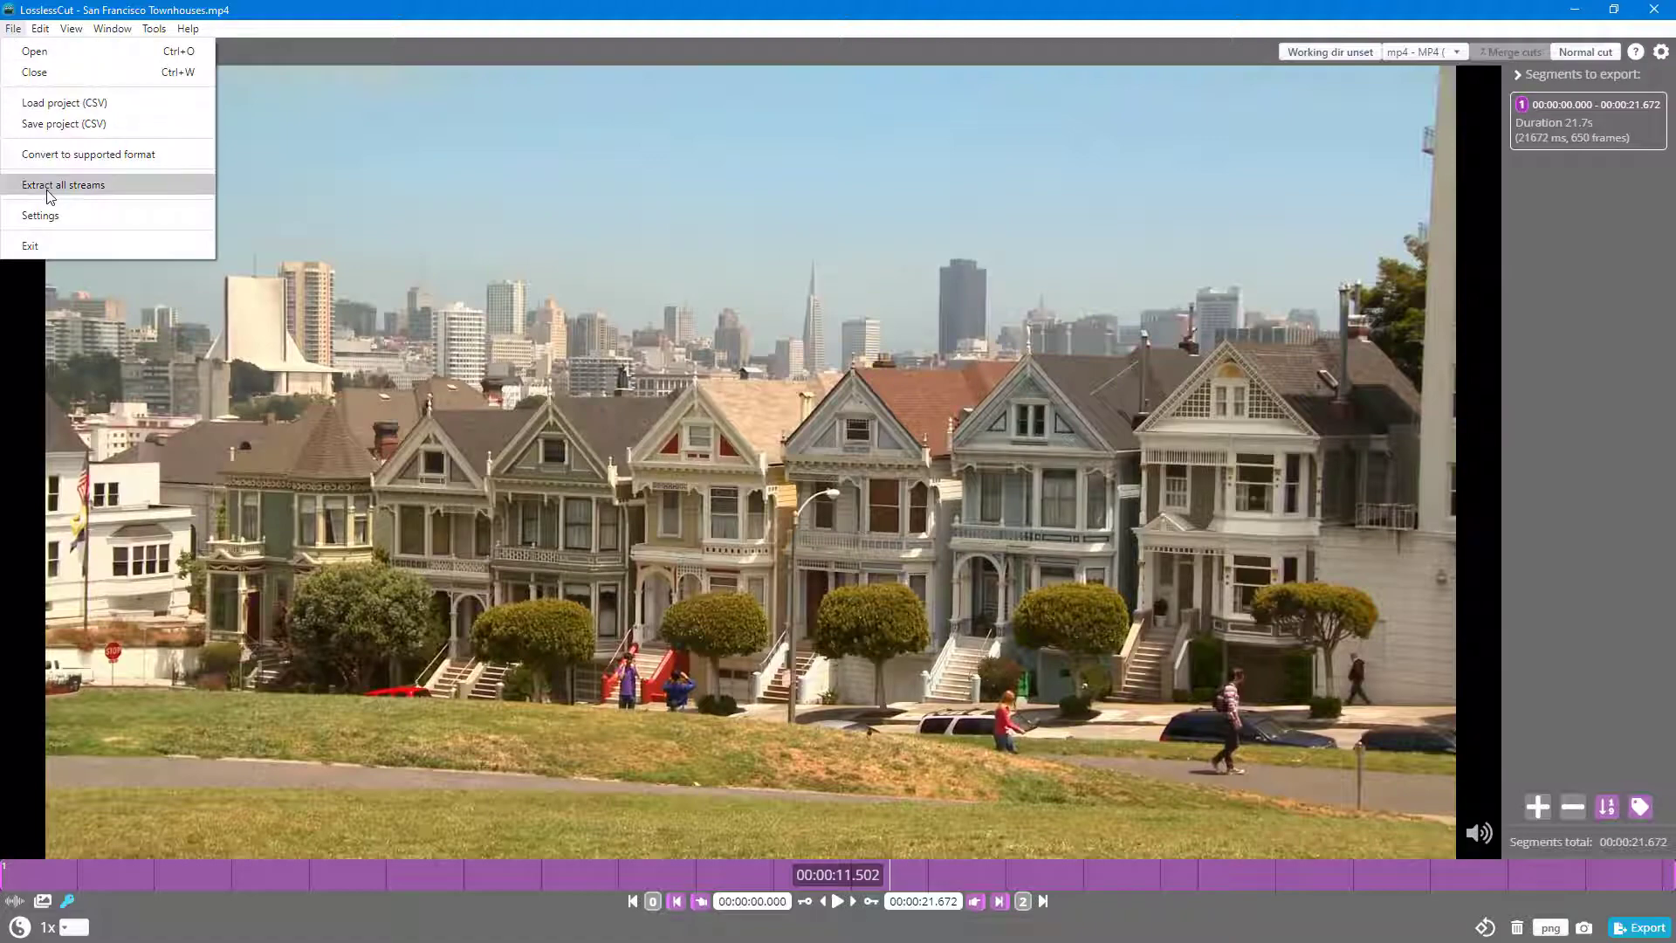
click(62, 186)
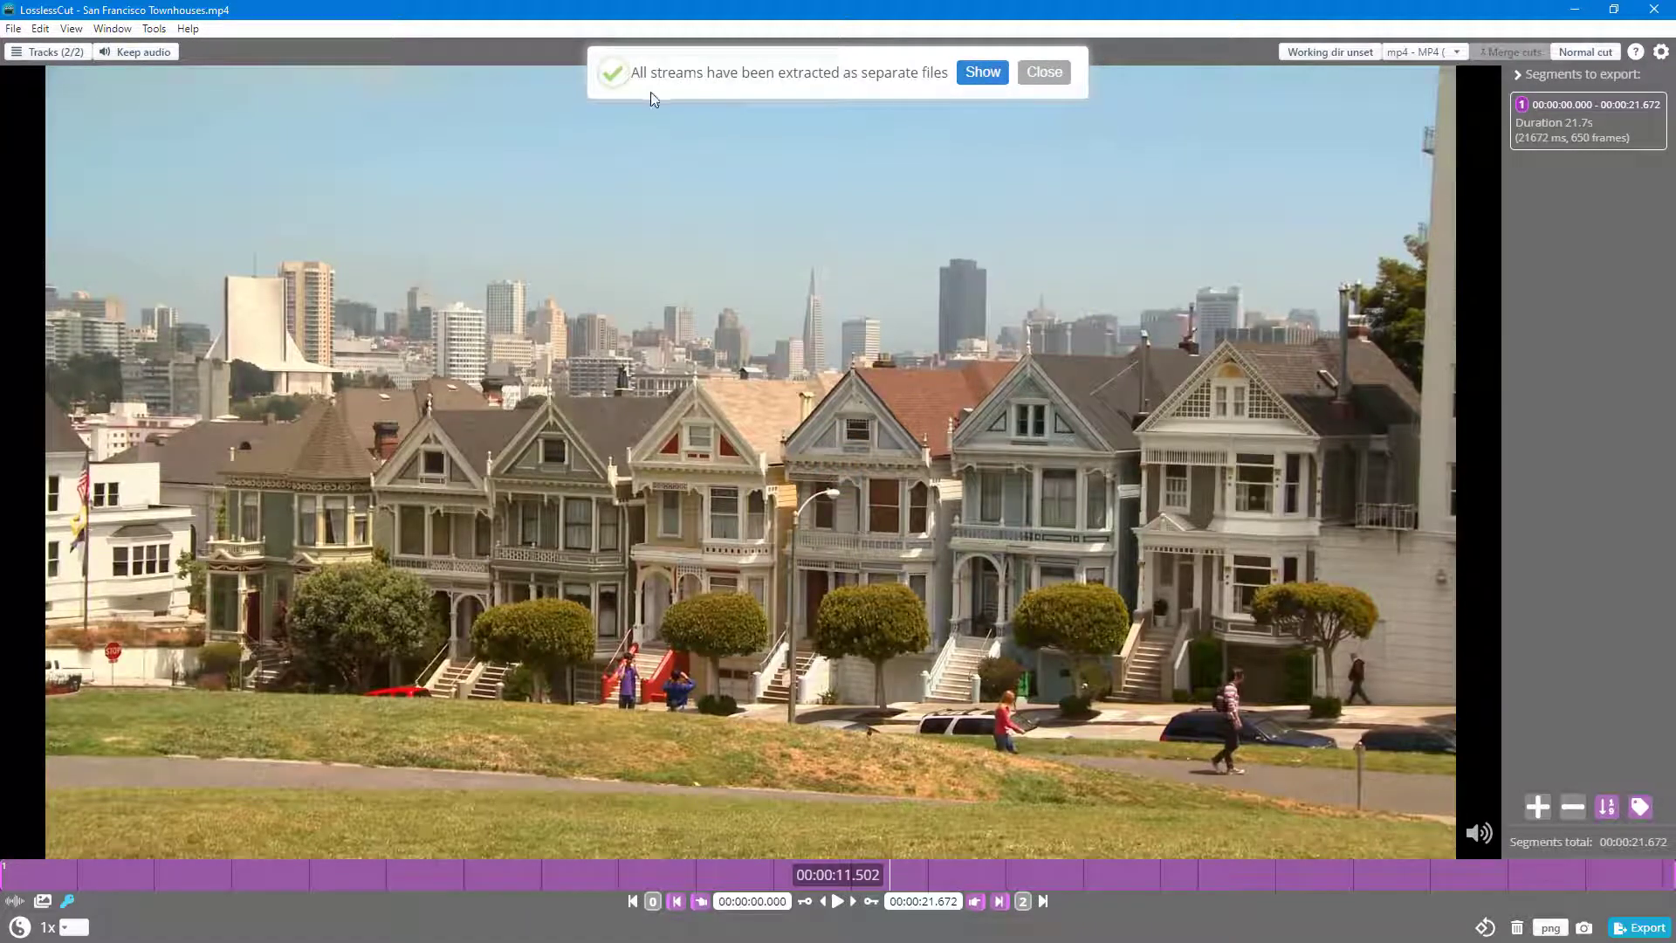
mouse_move(861, 96)
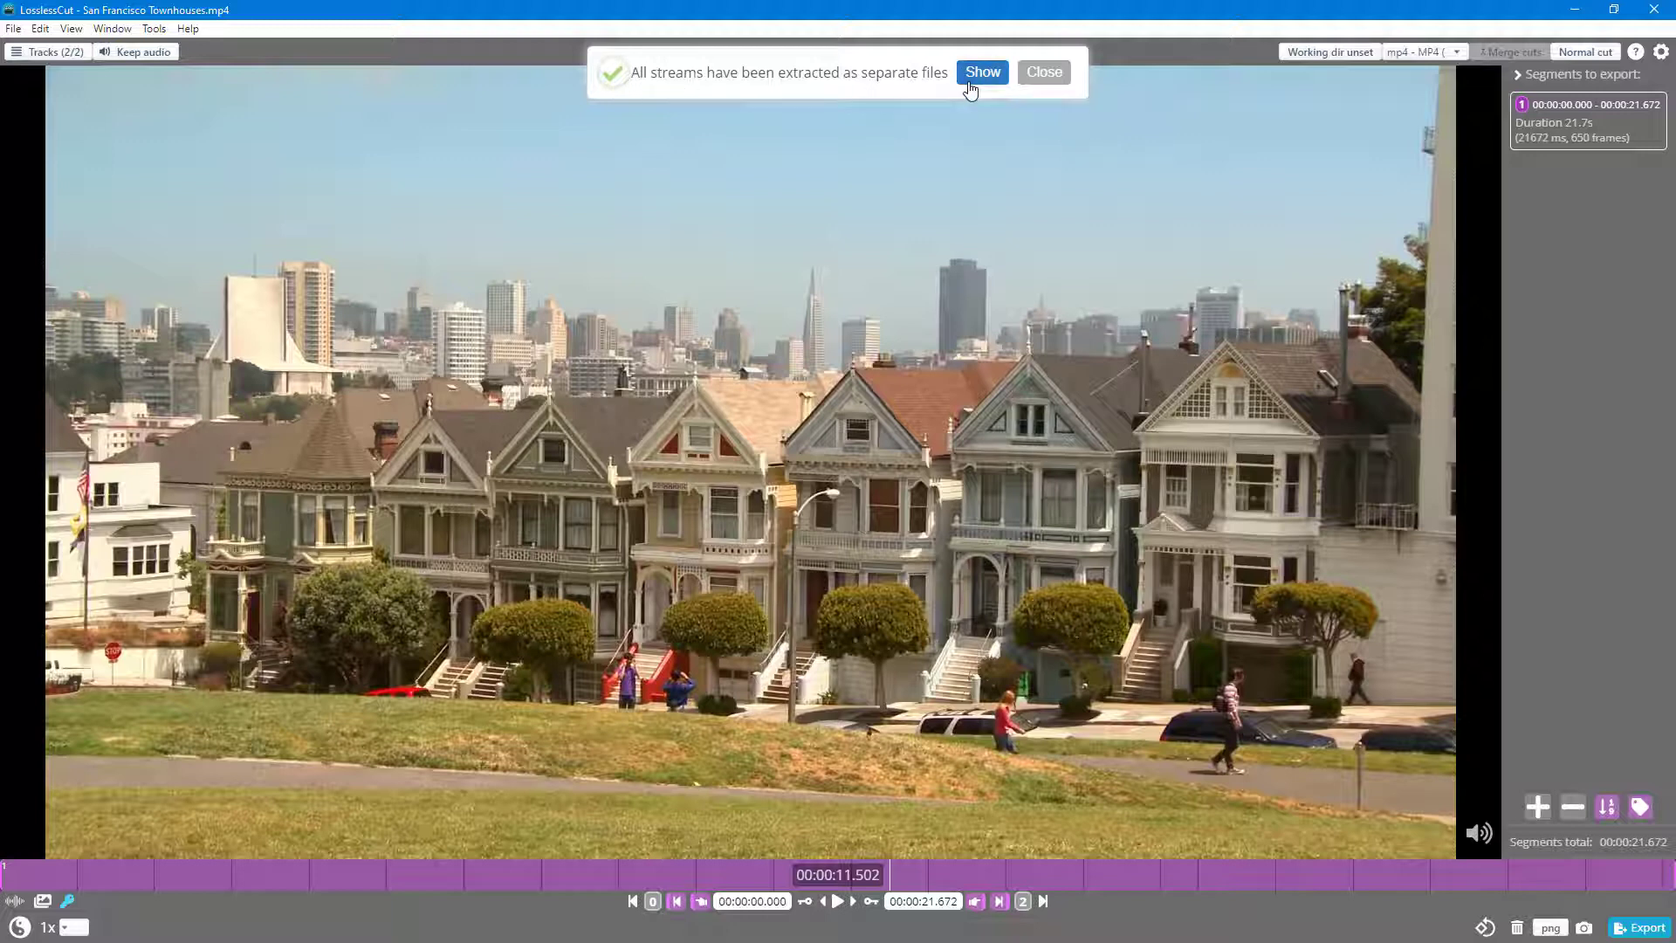
Step: Reveal the extracted files in the Videos folder and drag the video-only stream-0 MP4 onto LosslessCut
click(1042, 71)
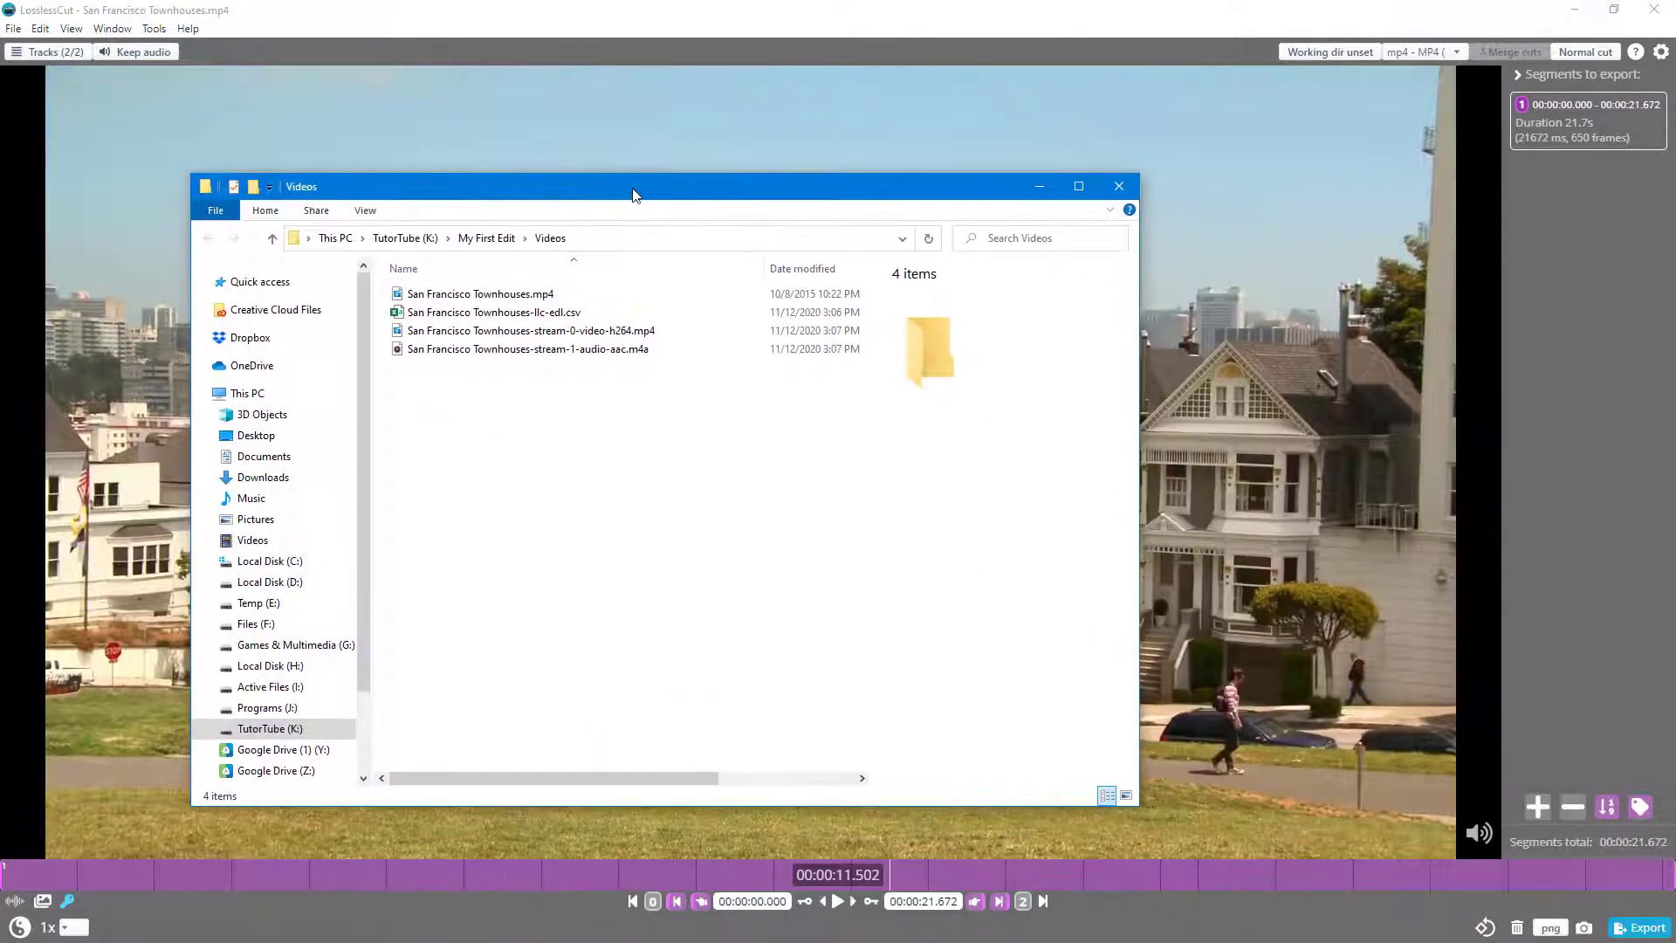
click(531, 330)
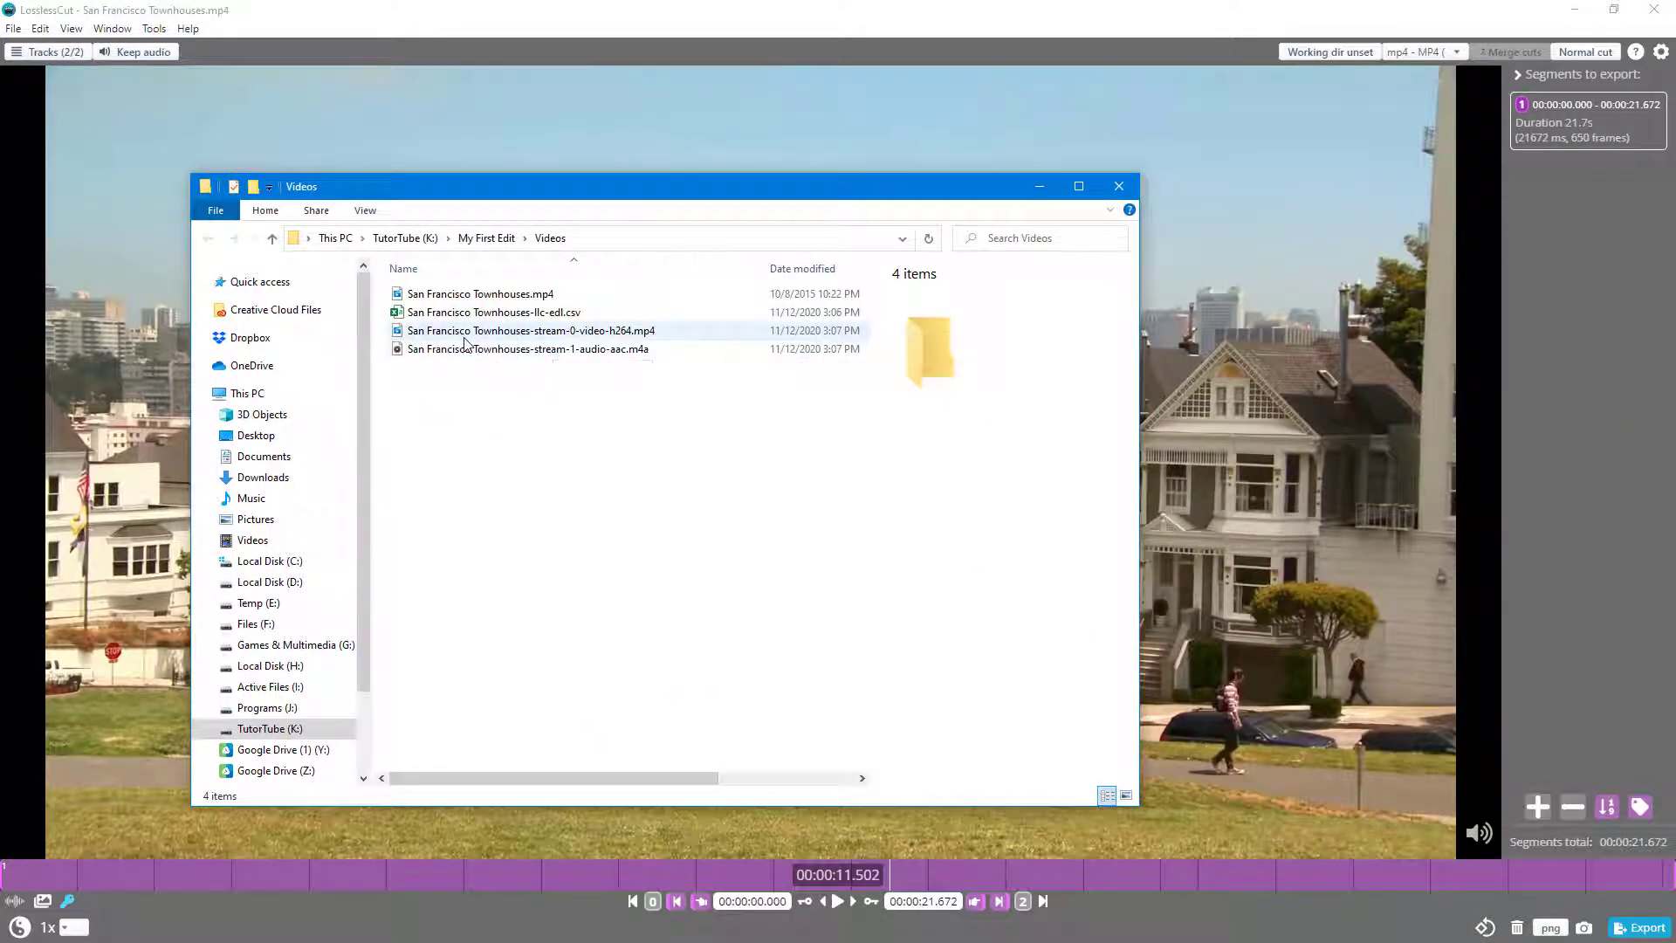
click(532, 330)
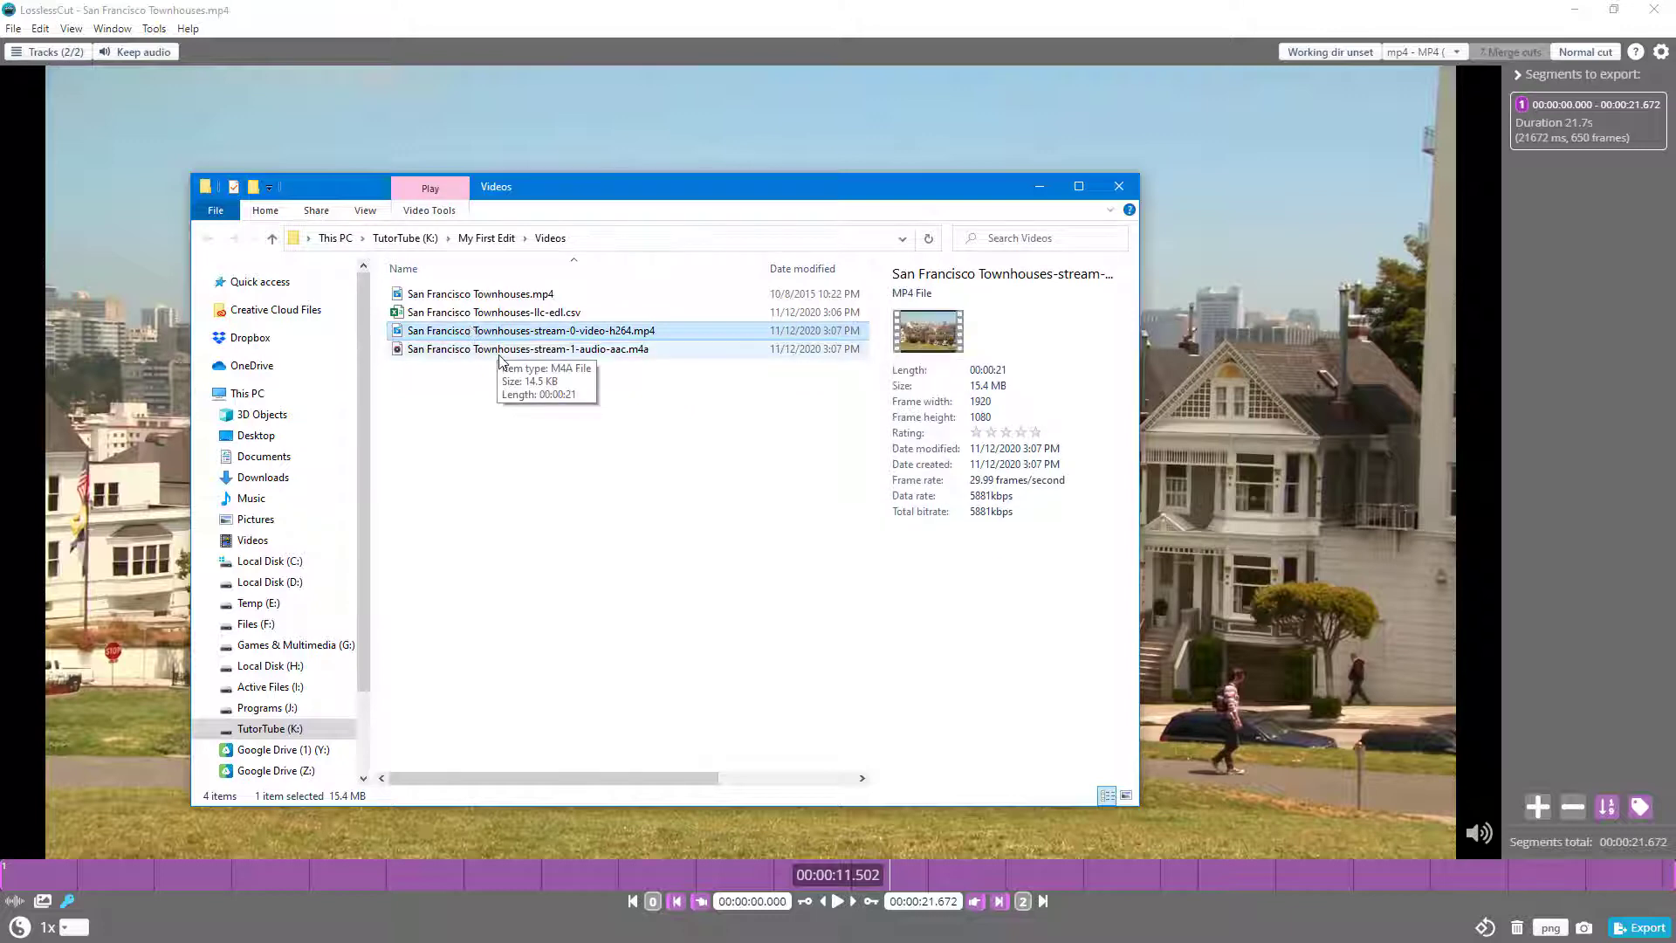
click(529, 348)
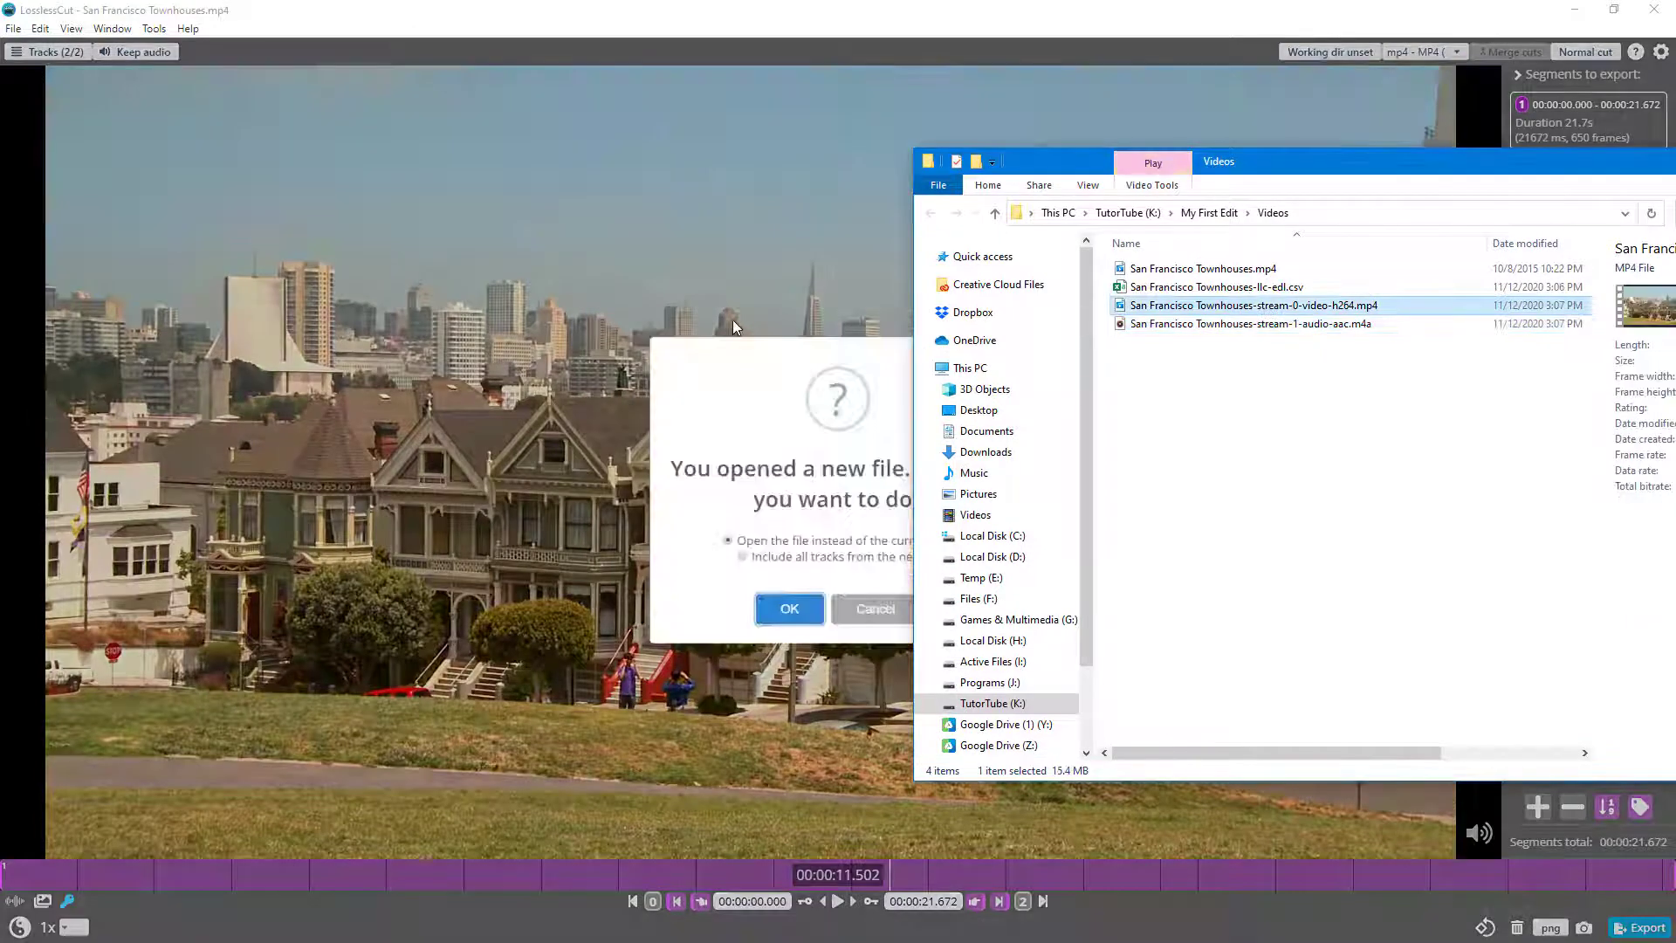
Step: Open the video-only MP4 in place of the current file, then pick up the audio M4A
click(789, 608)
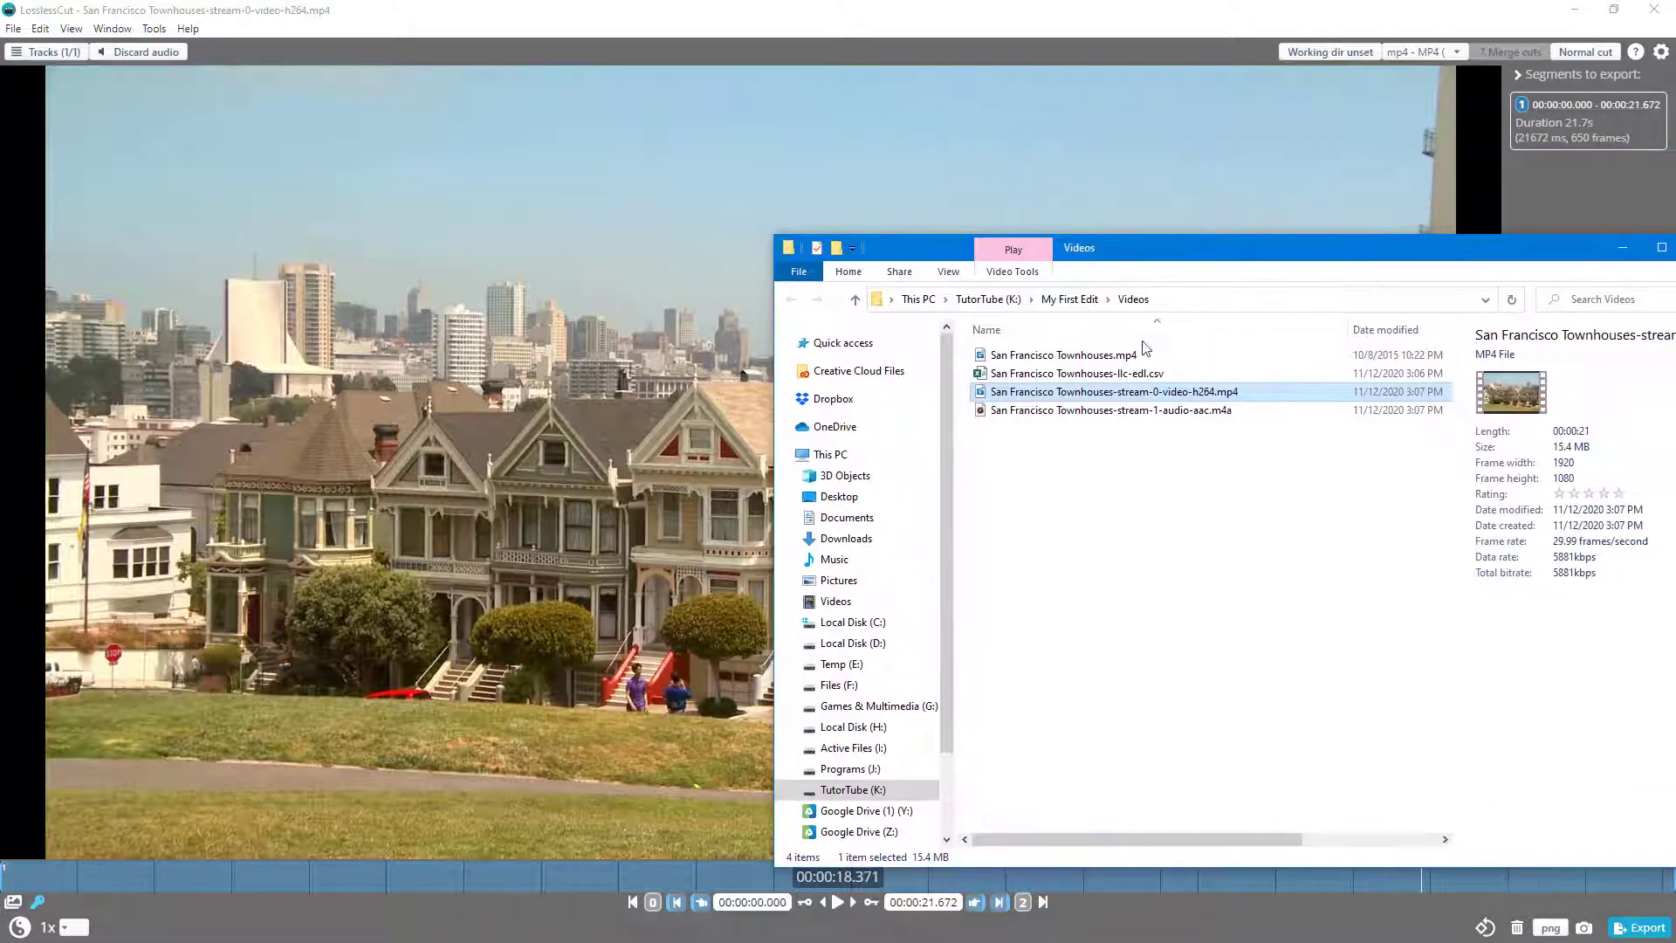
click(1110, 410)
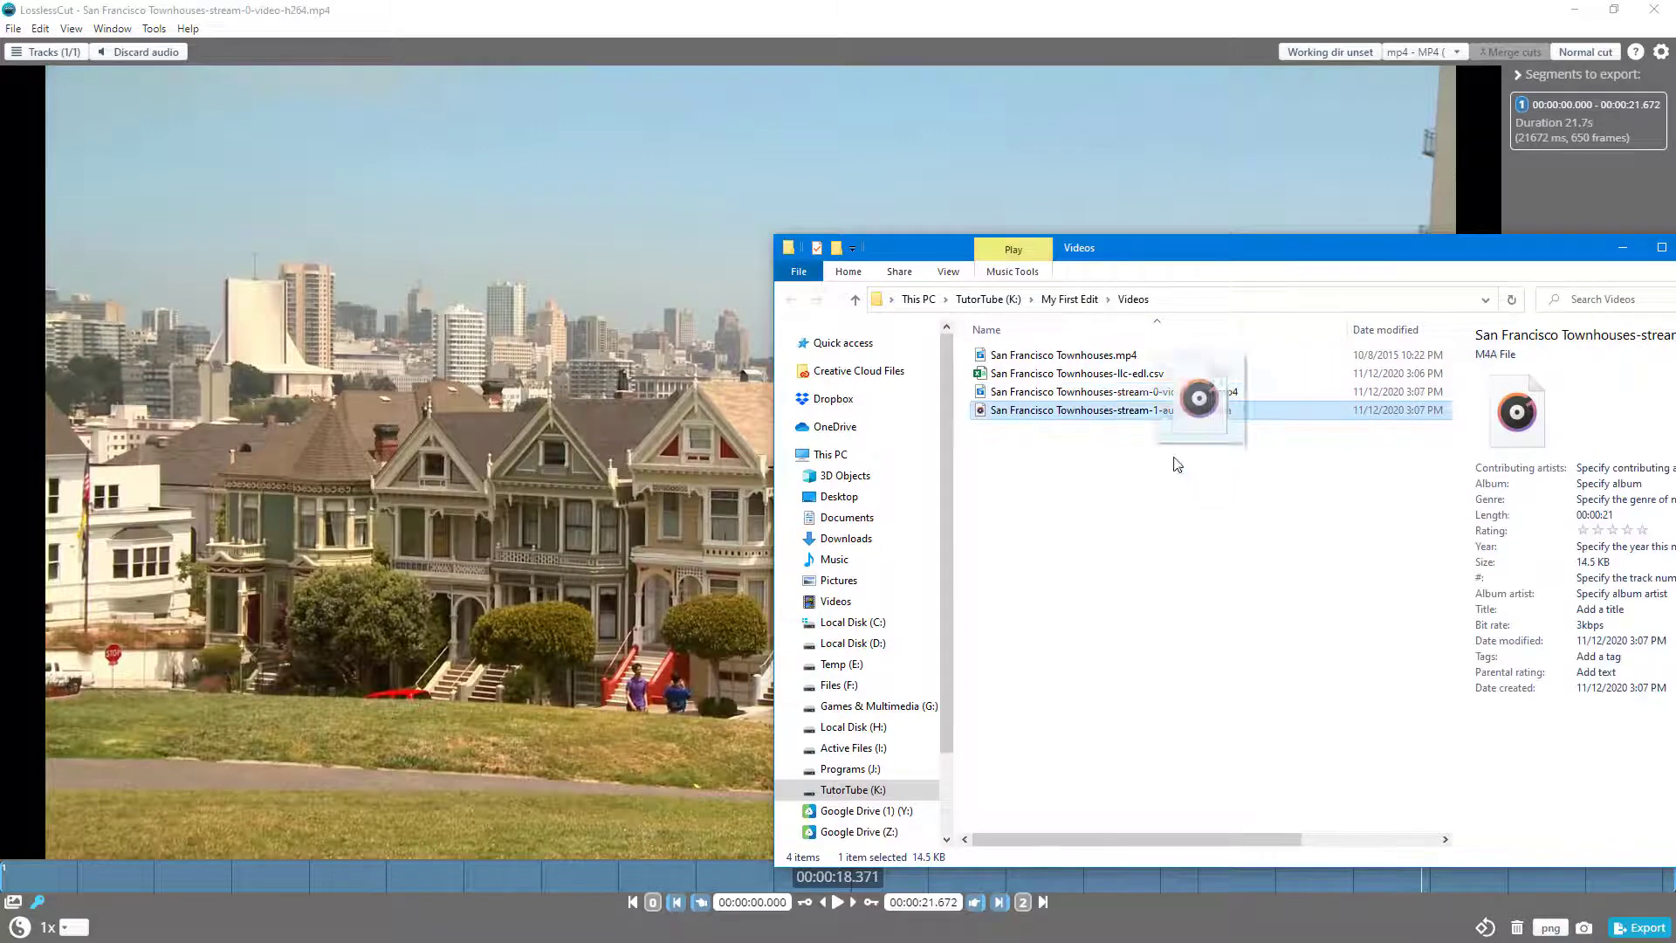